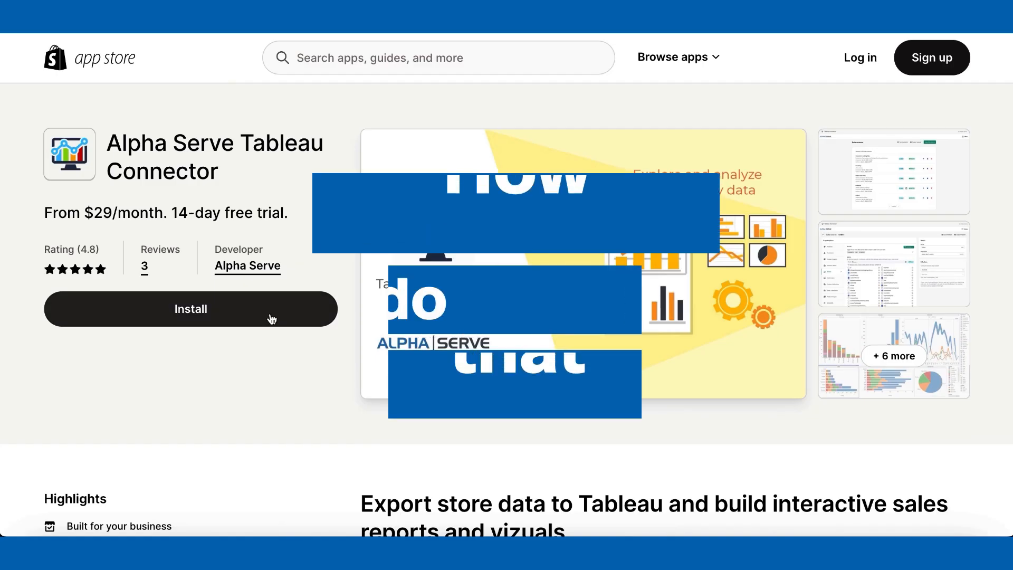
Install the Alpha Serve Tableau Connector app and launch it from the installed apps list
{"action": "left_click", "coordinate": [190, 309]}
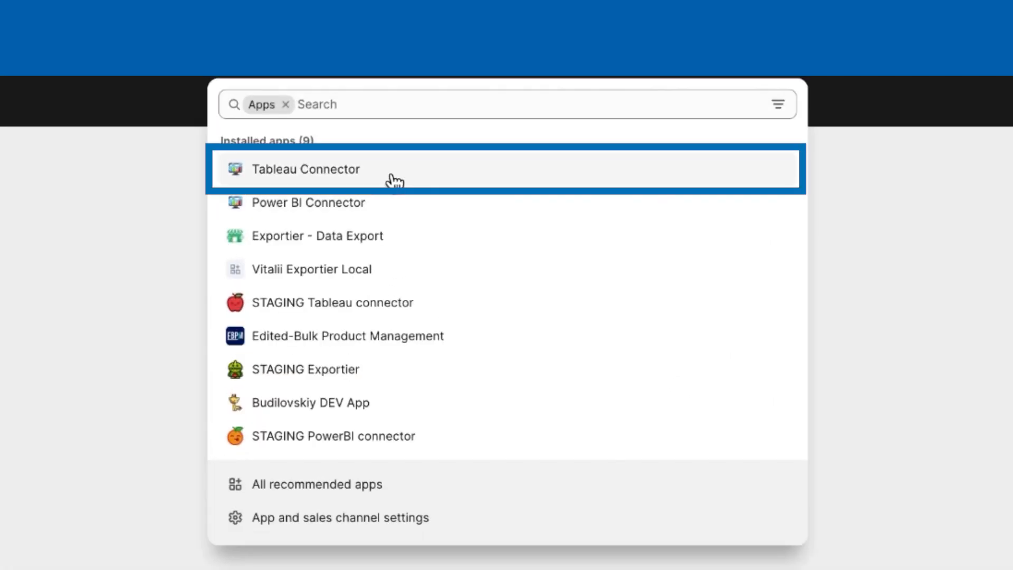
{"action": "left_click", "coordinate": [306, 169]}
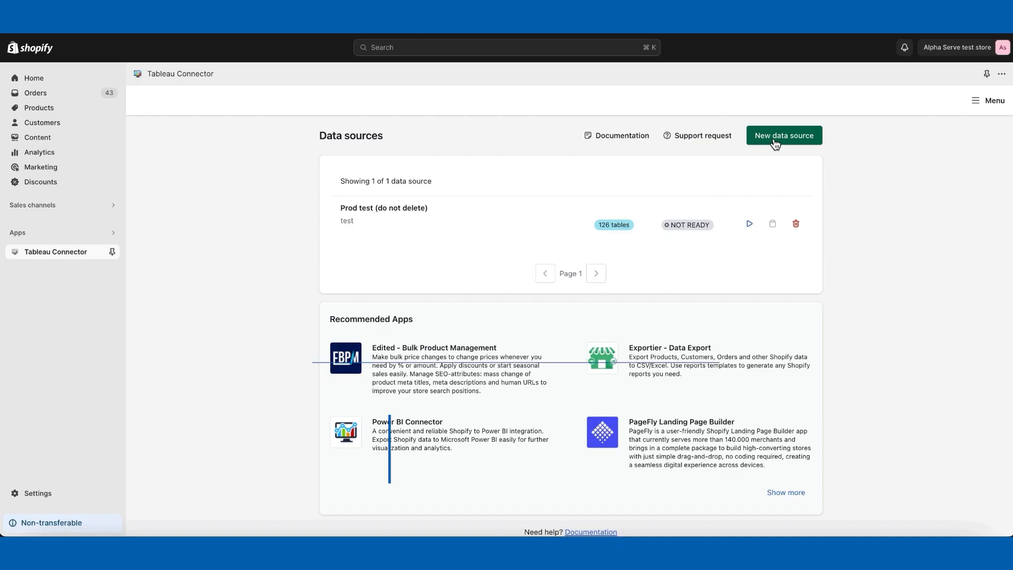
Start a new data source and browse the Customers, Product Variants and other tables' export fields
{"action": "left_click", "coordinate": [783, 135]}
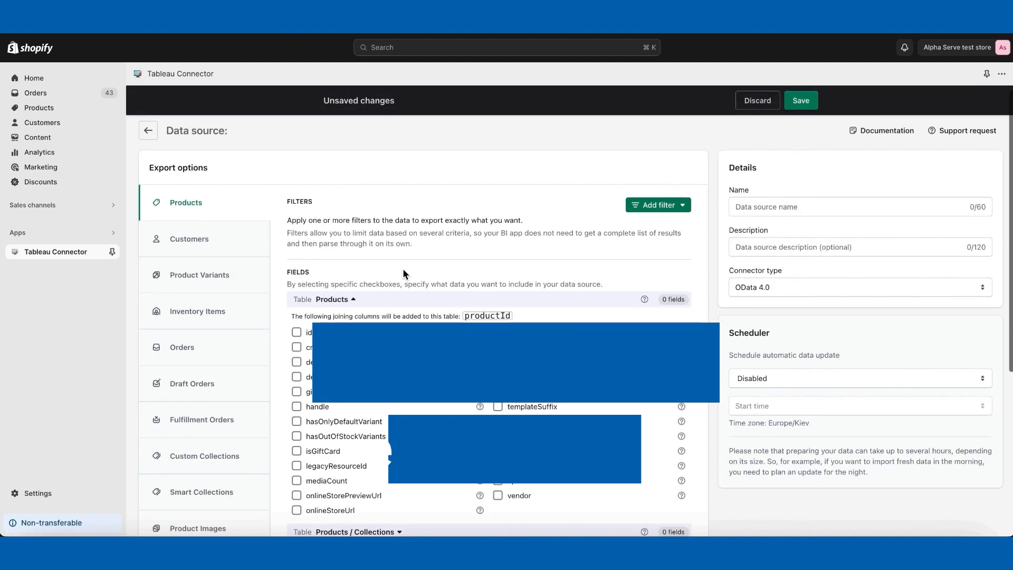
{"action": "scroll", "scroll_direction": "down", "scroll_amount": 3}
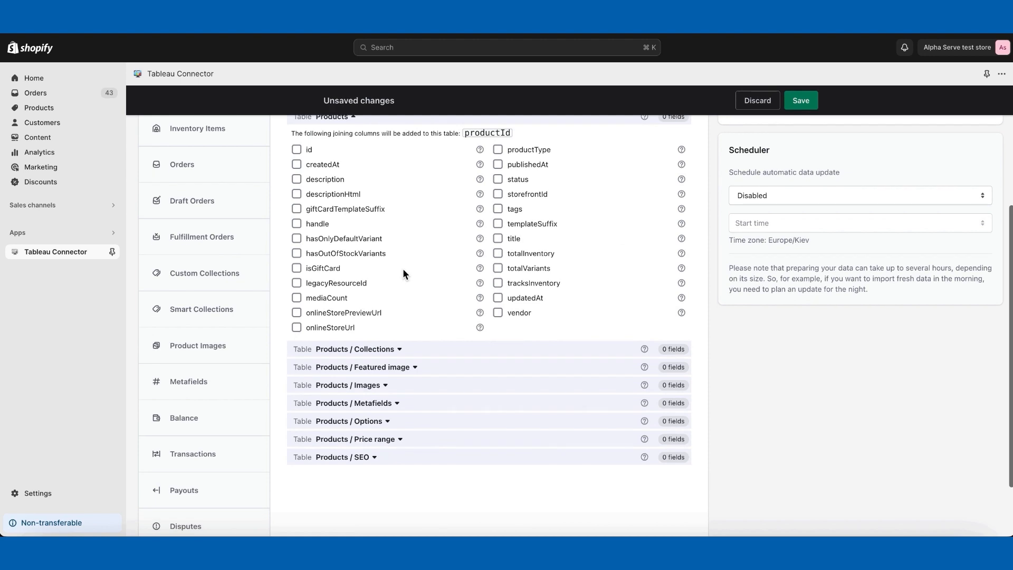
{"action": "scroll", "scroll_direction": "down", "scroll_amount": 3}
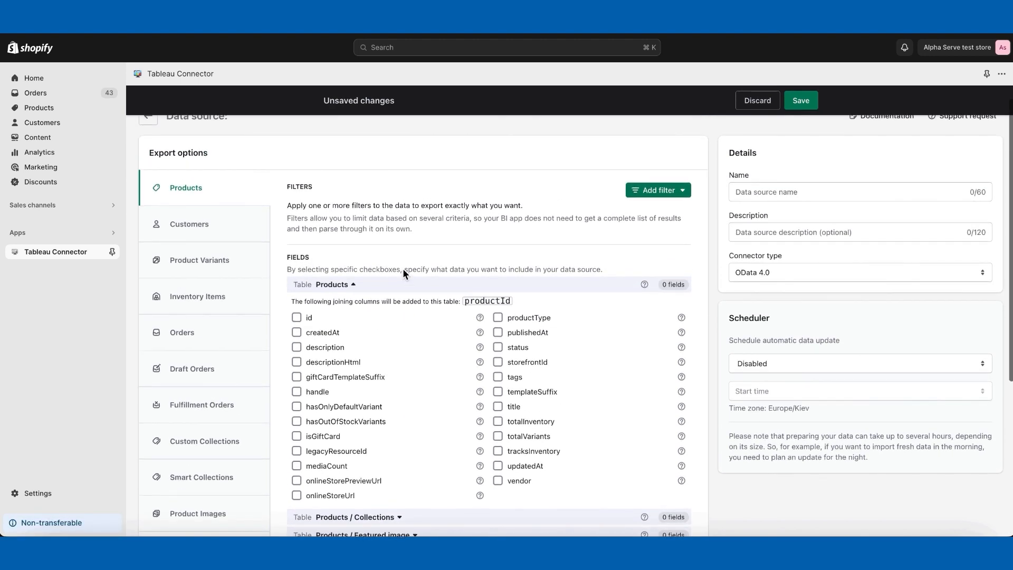
{"action": "left_click", "coordinate": [188, 224]}
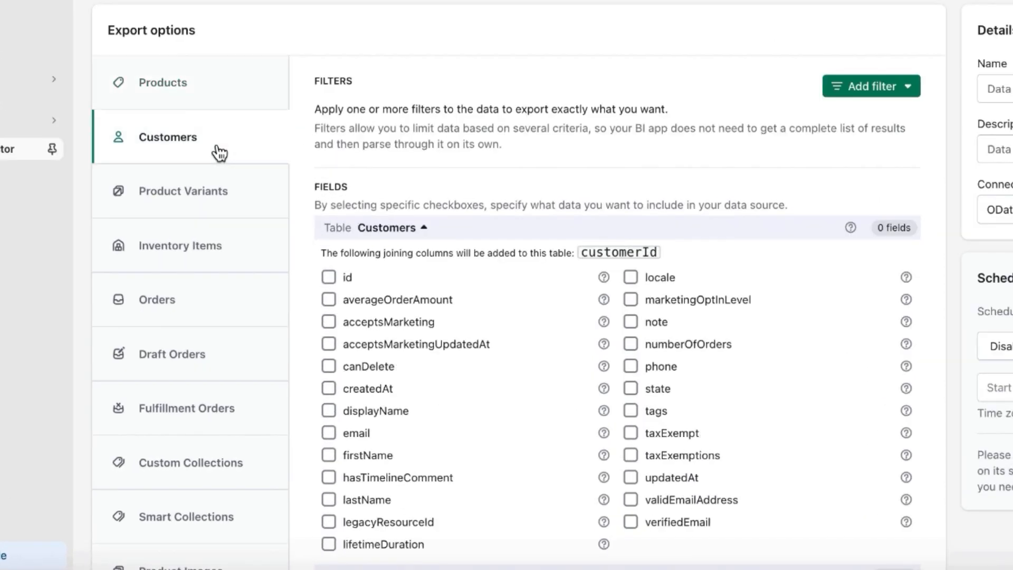
{"action": "left_click", "coordinate": [182, 191]}
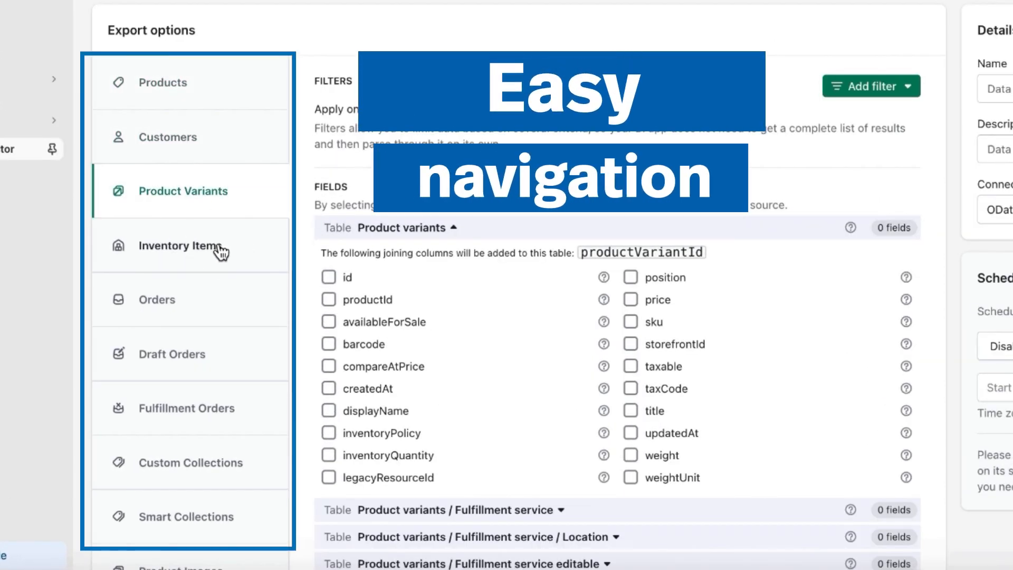
{"action": "left_click", "coordinate": [156, 299]}
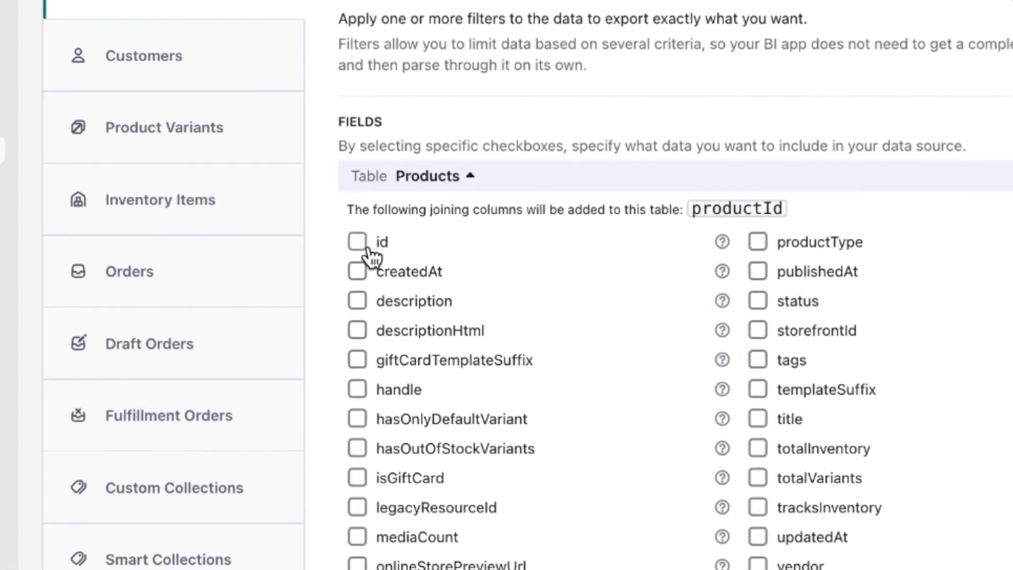
Check the Products fields id, createdAt, description, tags, title and vendor for export
{"action": "left_click", "coordinate": [358, 241]}
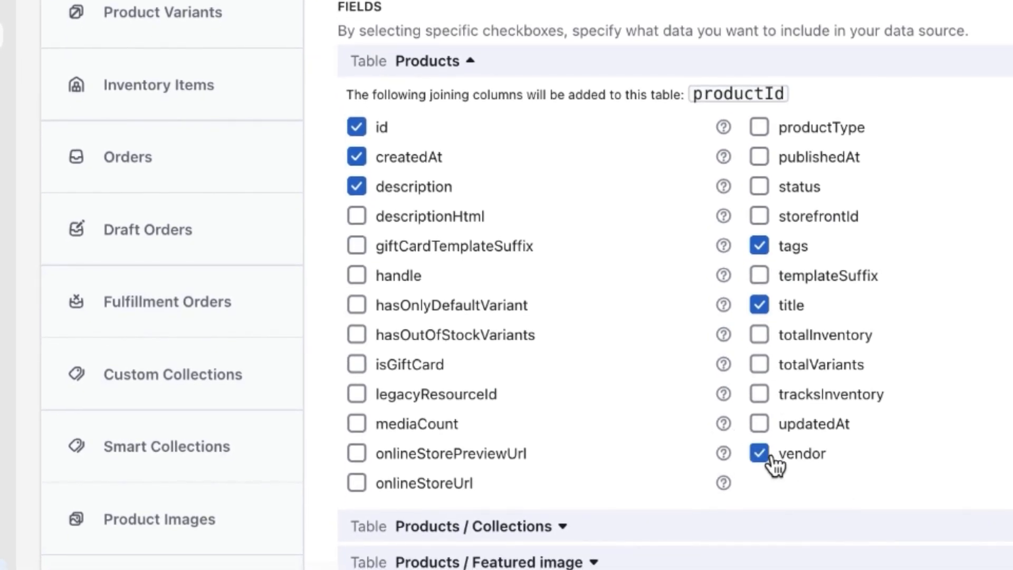
{"action": "scroll", "scroll_direction": "down", "scroll_amount": 3}
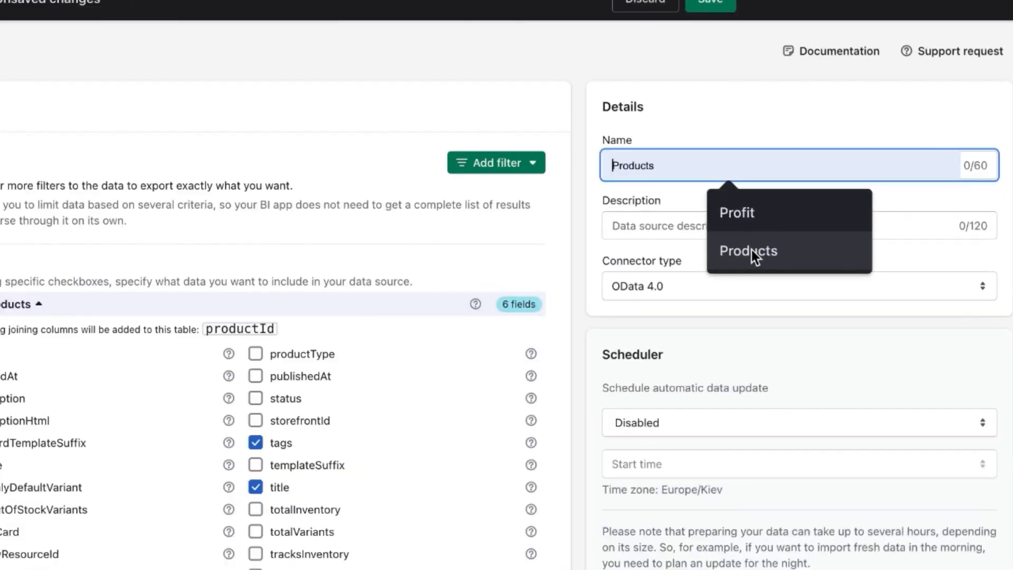
Name the data source Products and try a Created At 'after' filter, then dismiss the filter popup
{"action": "left_click", "coordinate": [496, 162]}
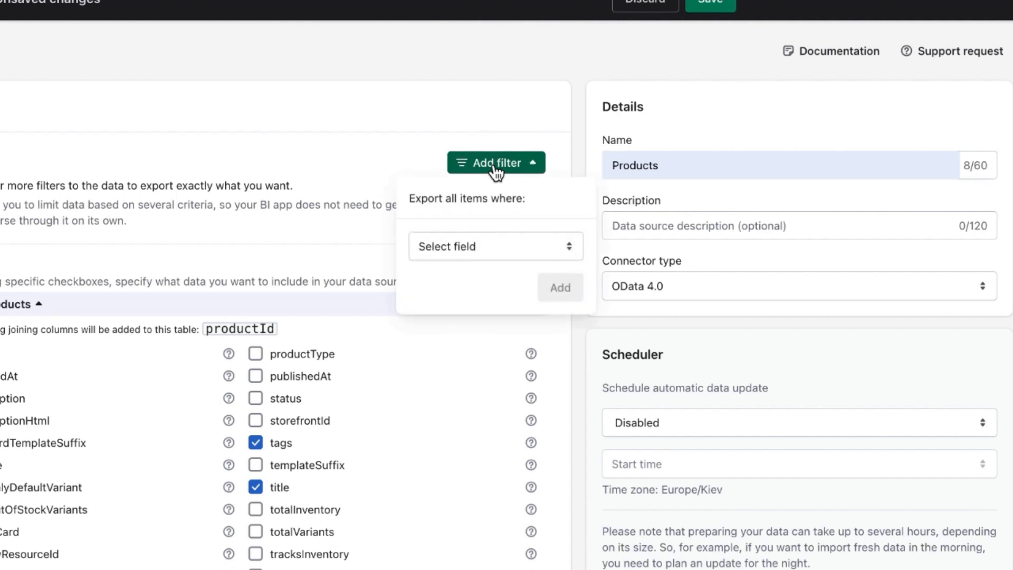
{"action": "left_click", "coordinate": [496, 245]}
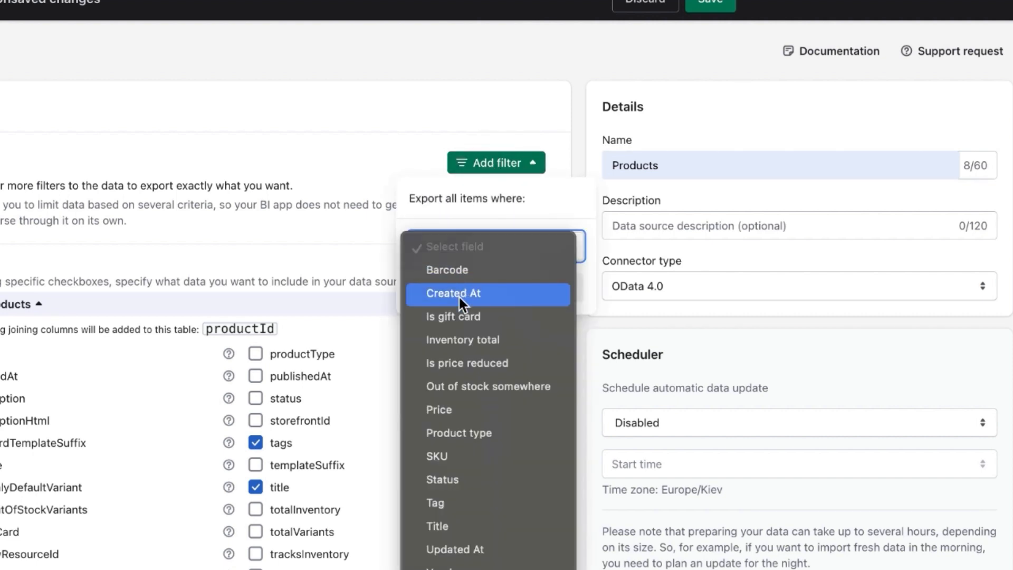
{"action": "left_click", "coordinate": [453, 292]}
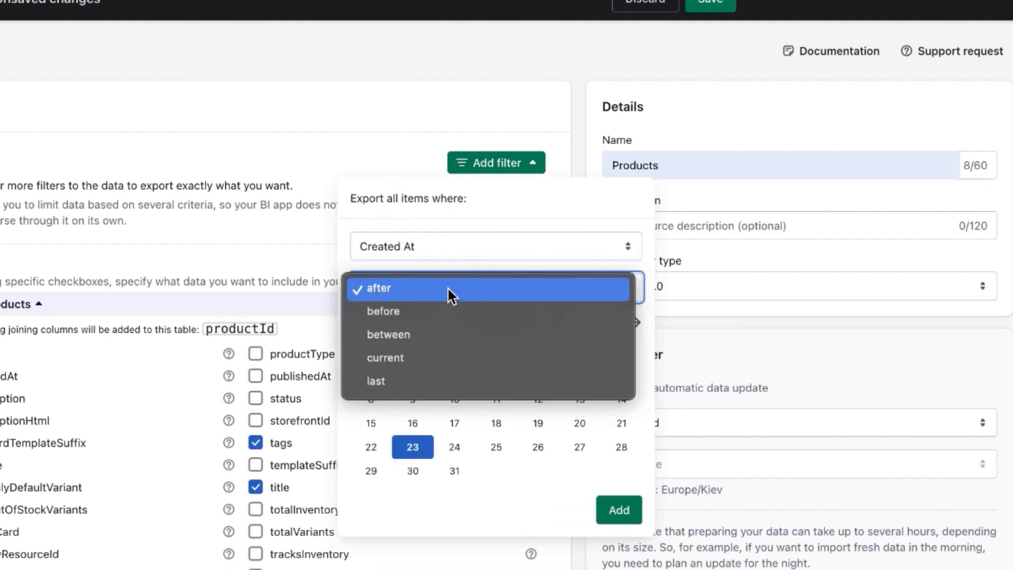
{"action": "left_click", "coordinate": [378, 288]}
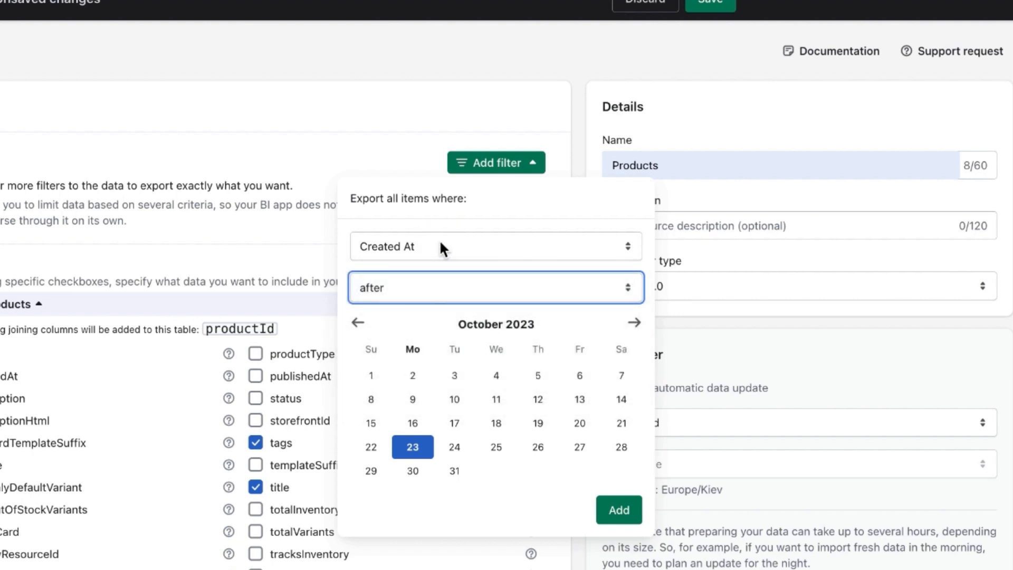
{"action": "left_click", "coordinate": [495, 246]}
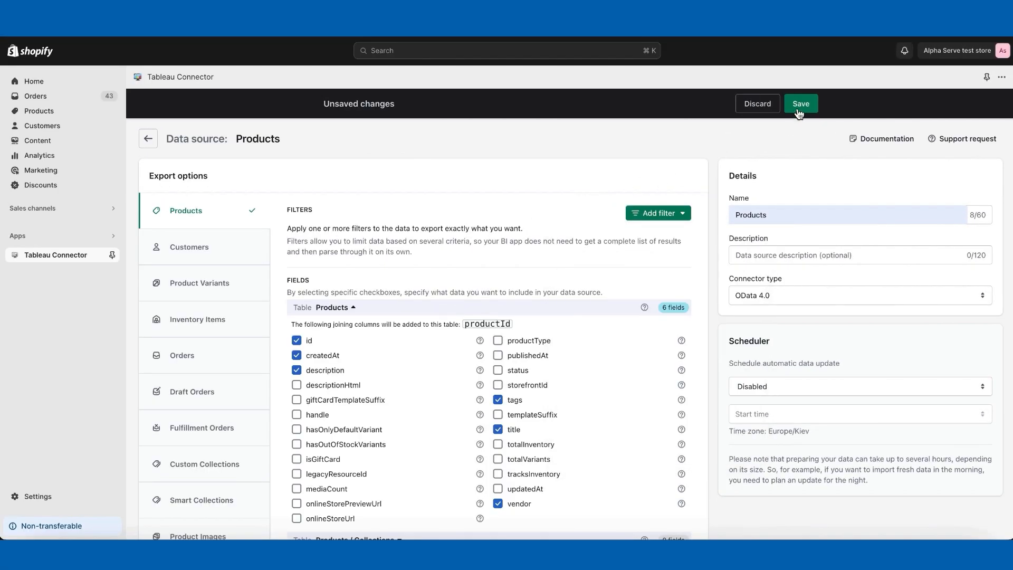
Save the Products data source and run prepare so it shows READY with prepared and expiry dates
{"action": "left_click", "coordinate": [800, 104]}
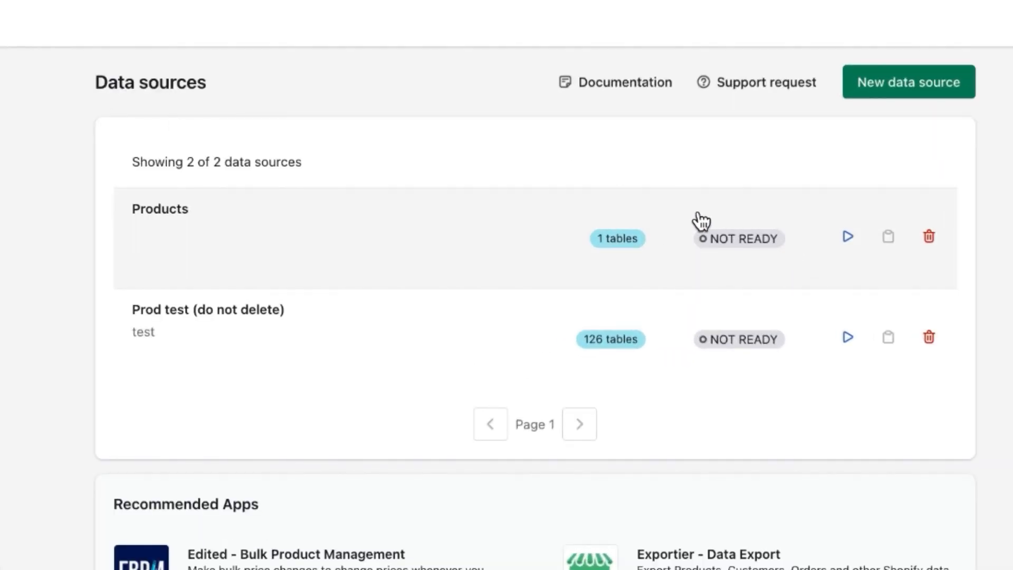
{"action": "mouse_move", "coordinate": [793, 271]}
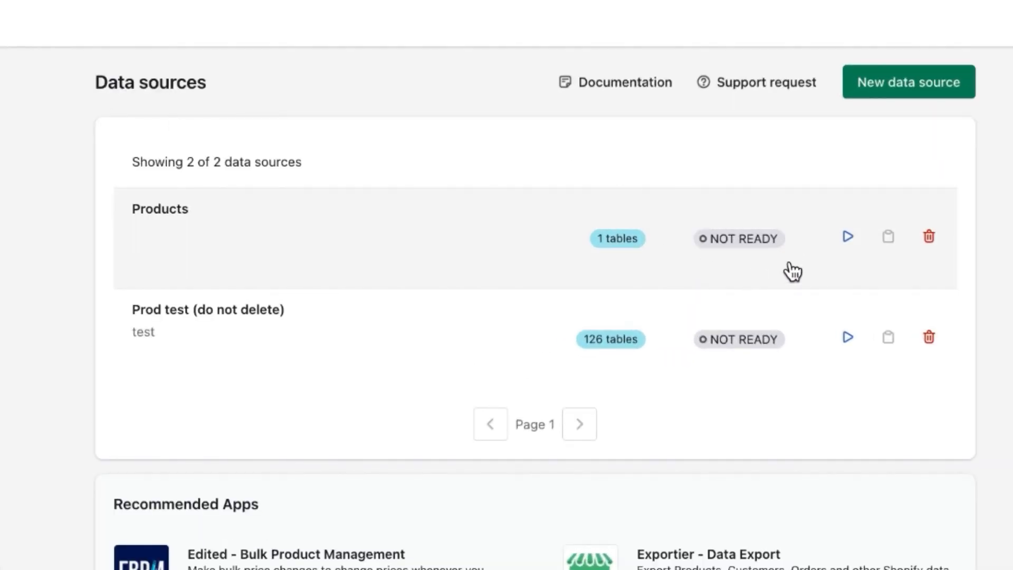
{"action": "left_click", "coordinate": [846, 235]}
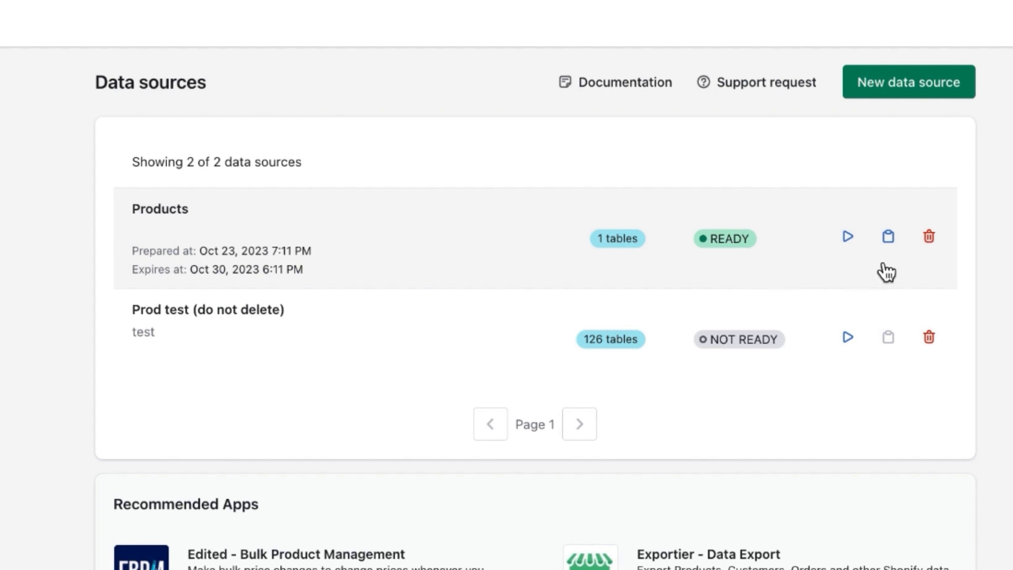
{"action": "mouse_move", "coordinate": [888, 236]}
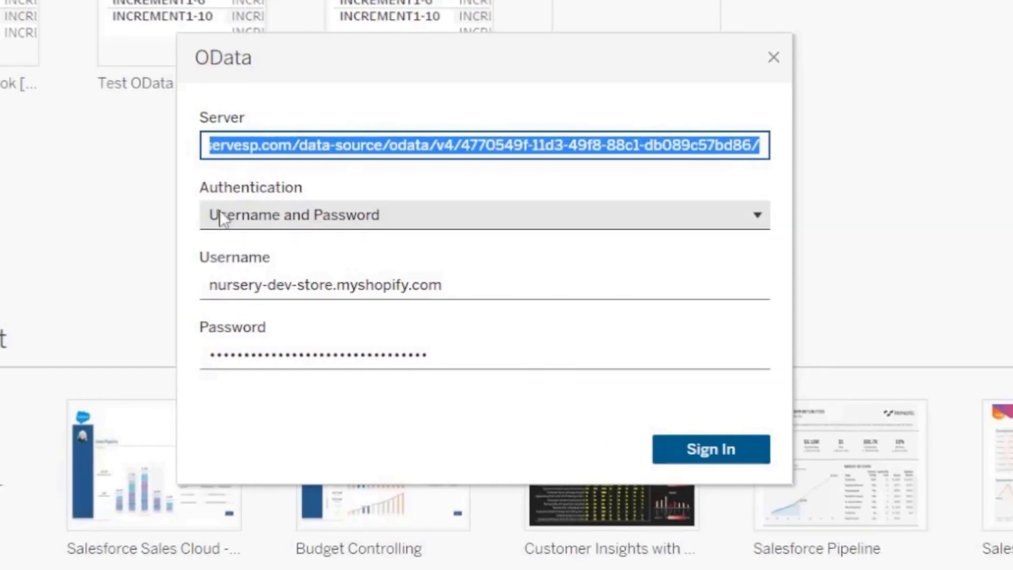
Sign in to the OData connection with the server URL and Username/Password credentials
{"action": "left_click", "coordinate": [322, 285]}
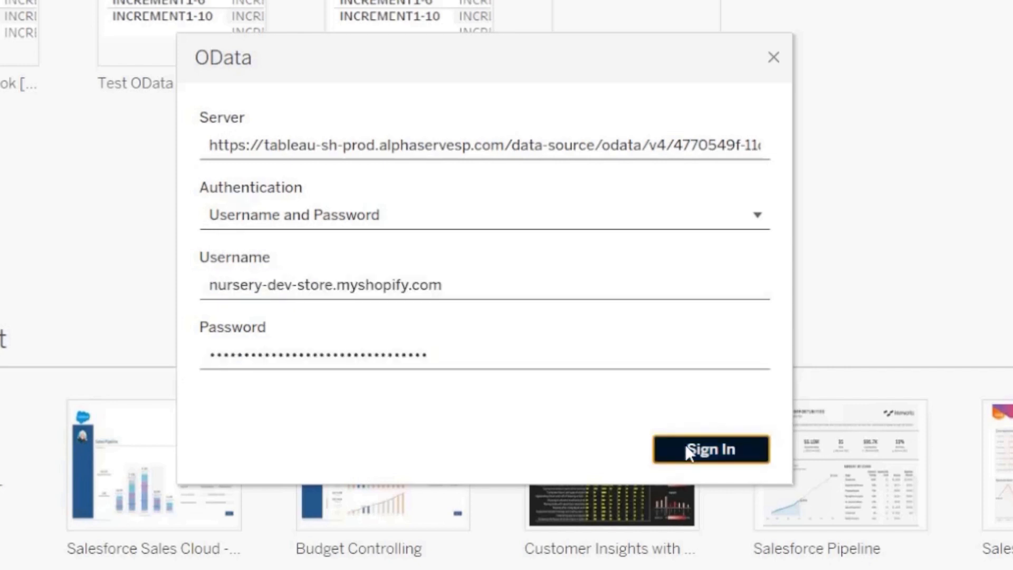
{"action": "left_click", "coordinate": [710, 449]}
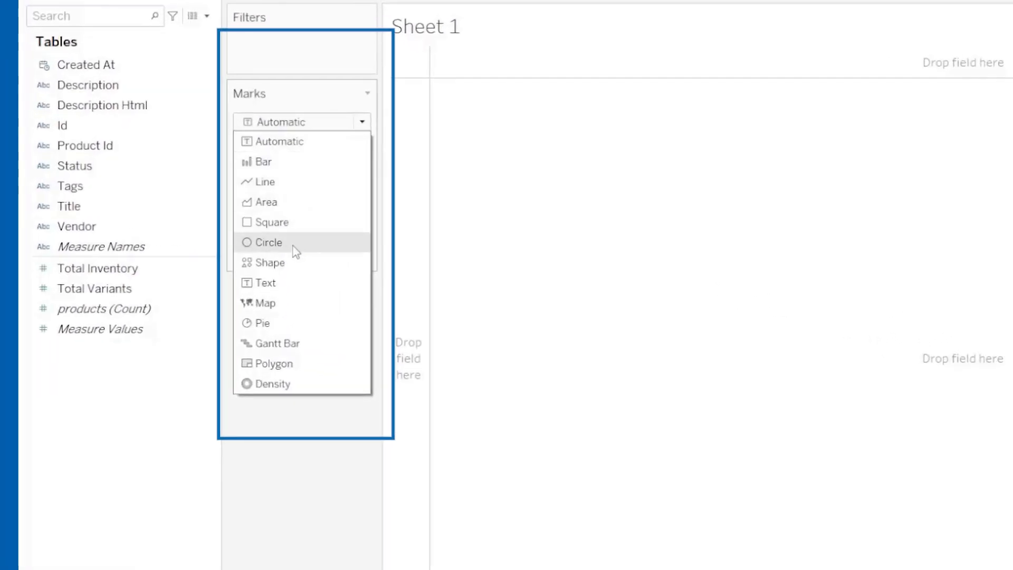
Set Sheet 1's mark type to Pie and bring up the marks' Color settings
{"action": "left_click", "coordinate": [262, 323]}
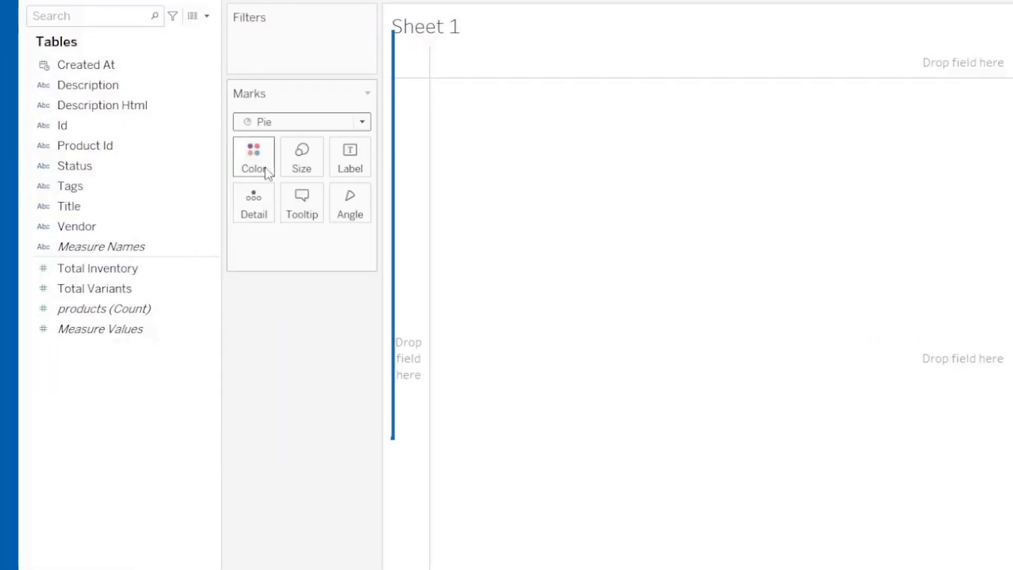
{"action": "left_click", "coordinate": [70, 185]}
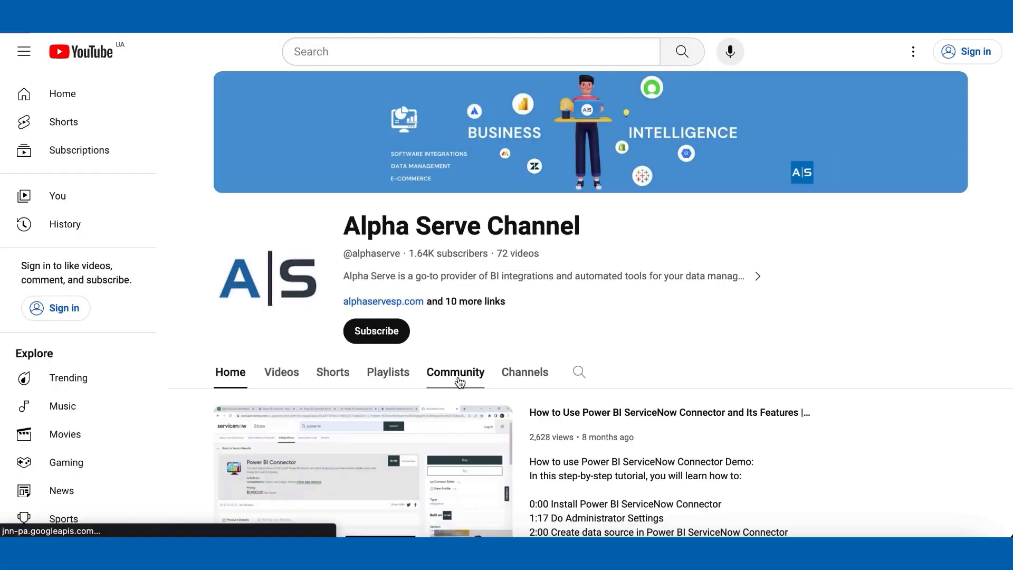
Show the Alpha Serve channel's Community posts, led by the BI Connectors poll
{"action": "left_click", "coordinate": [455, 372]}
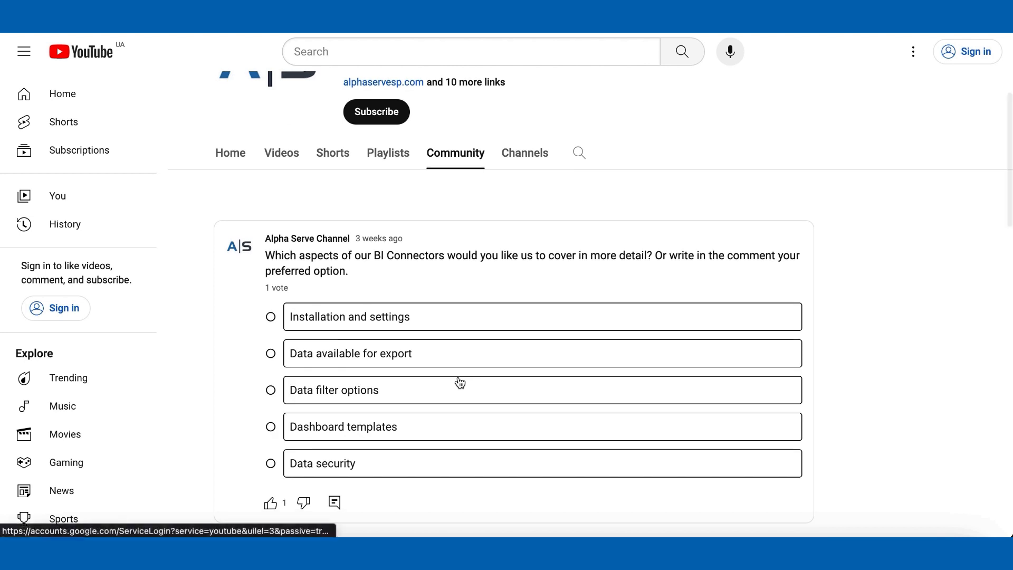